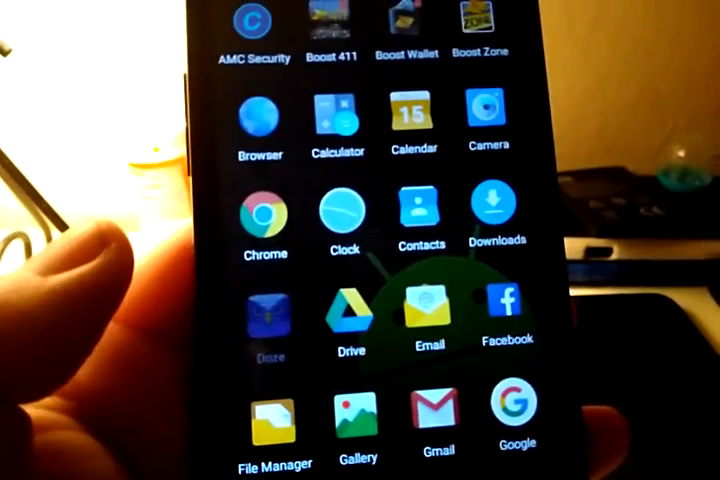
Step: Launch Settings from the app drawer, landing on the wireless and network options
click(264, 320)
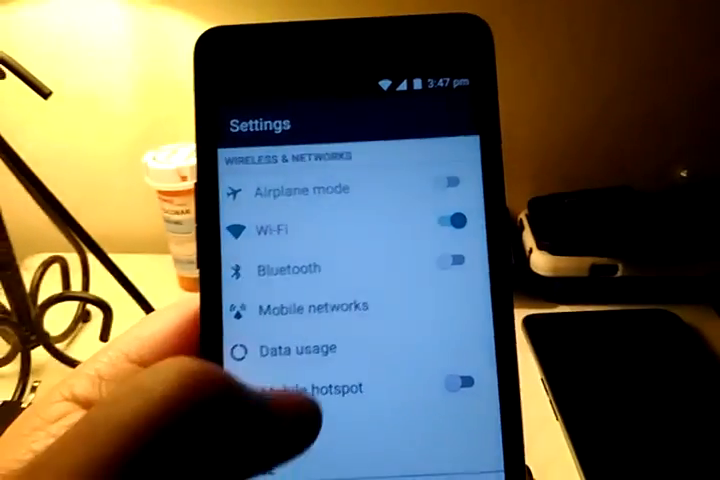
Step: Scroll the Settings list toward Battery to view charge history and per-app usage
scroll(down, 3)
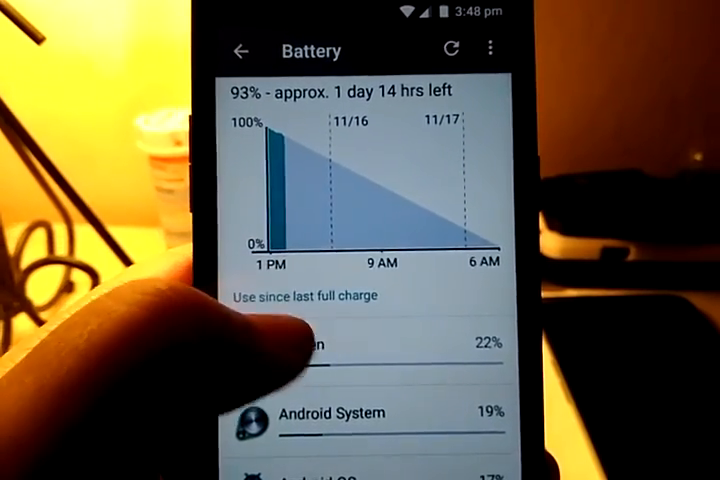
scroll(down, 3)
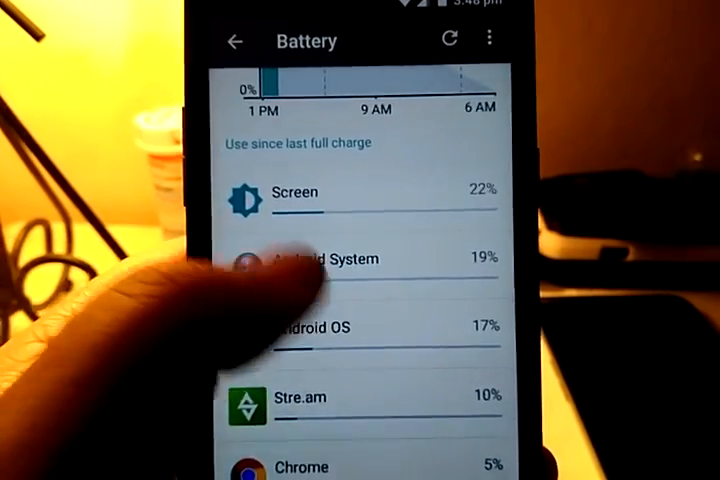
scroll(down, 3)
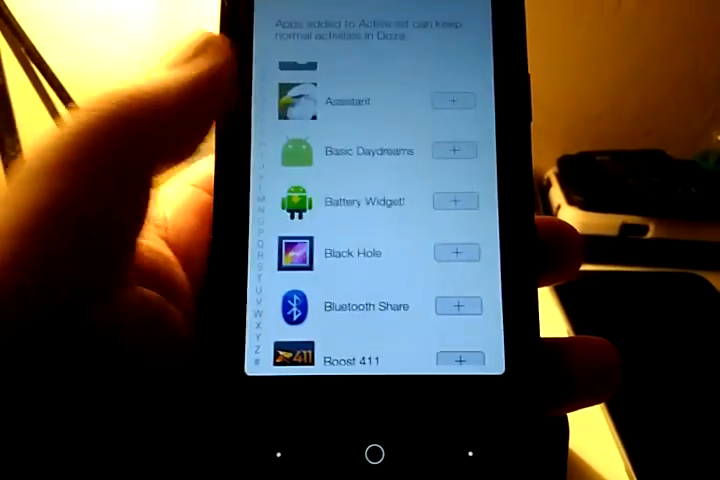
scroll(down, 3)
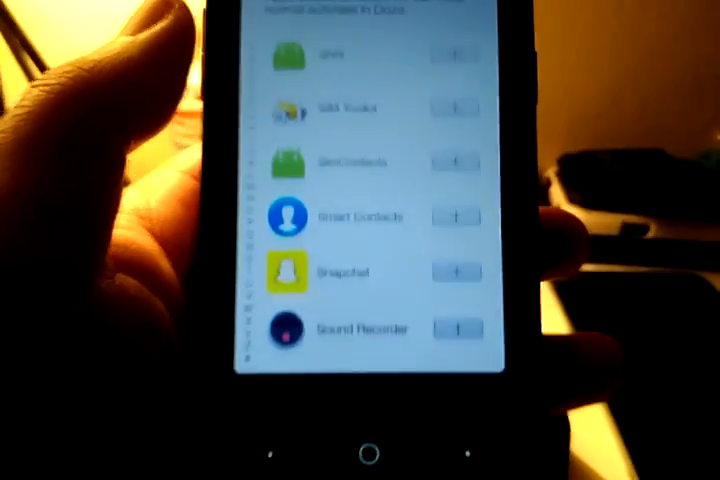
scroll(down, 3)
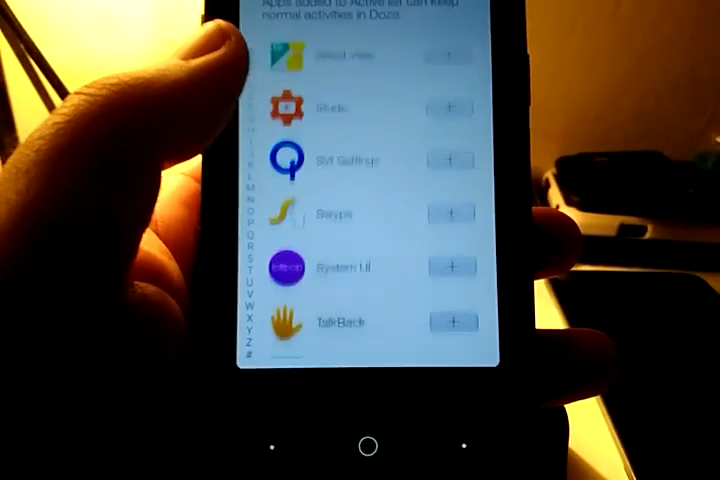
scroll(down, 3)
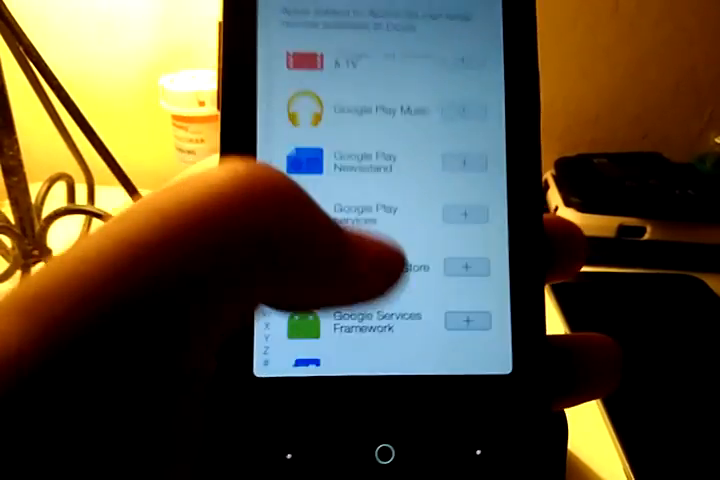